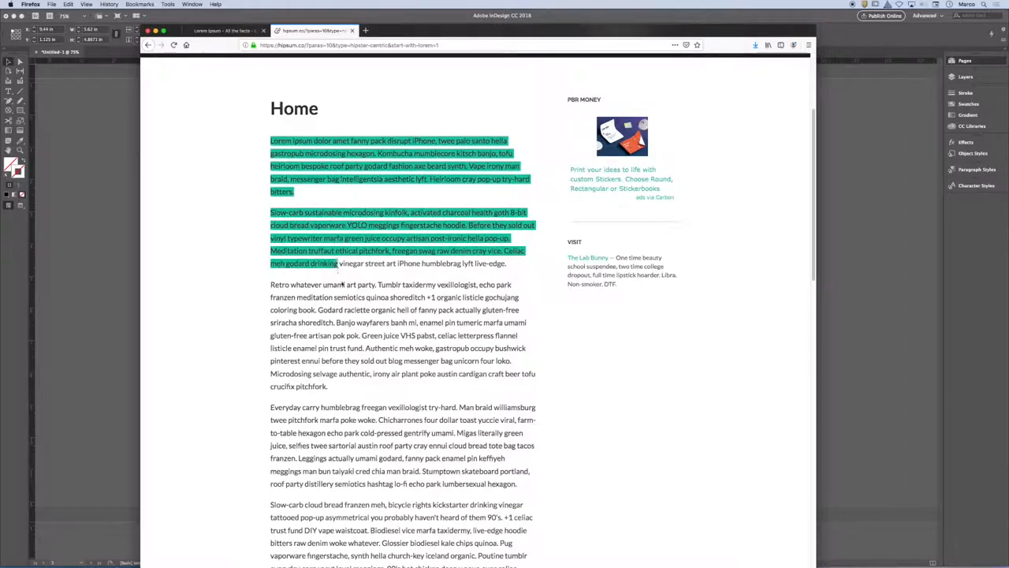
# - Select the ten hipsum.co placeholder paragraphs in Firefox and copy them
pyautogui.moveTo(341, 263); pyautogui.dragTo(422, 529)
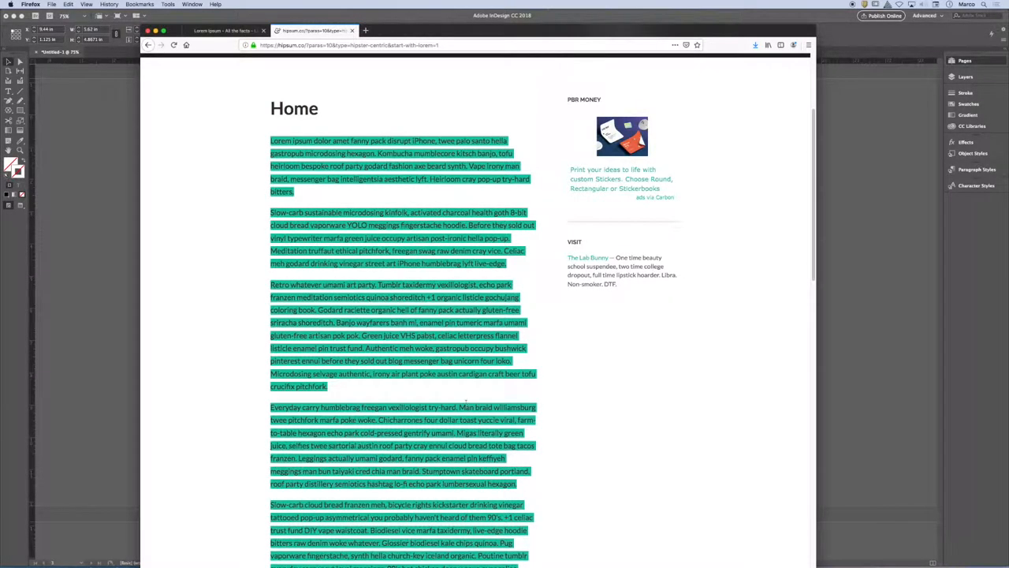
pyautogui.scroll(-3)
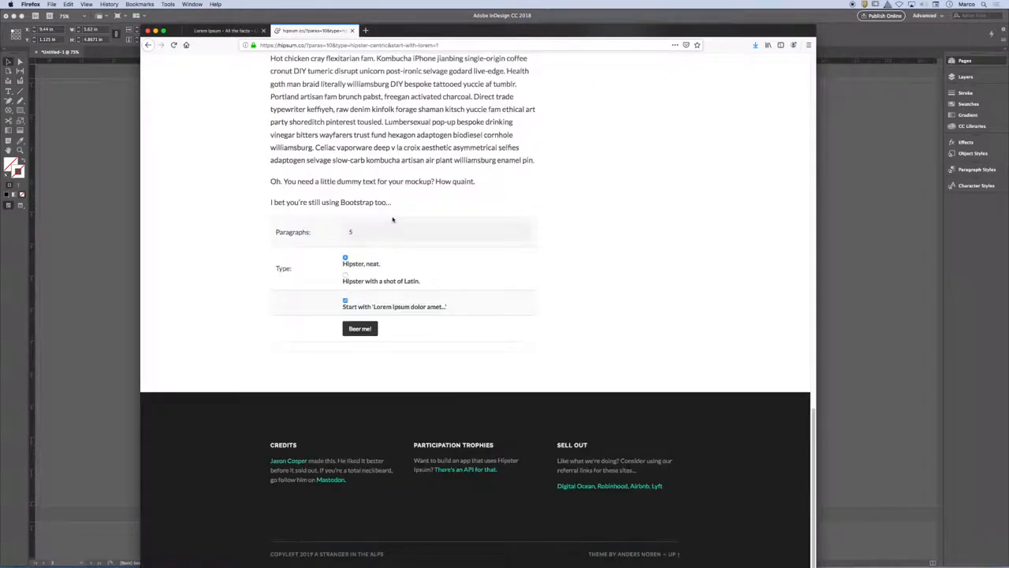
pyautogui.scroll(3)
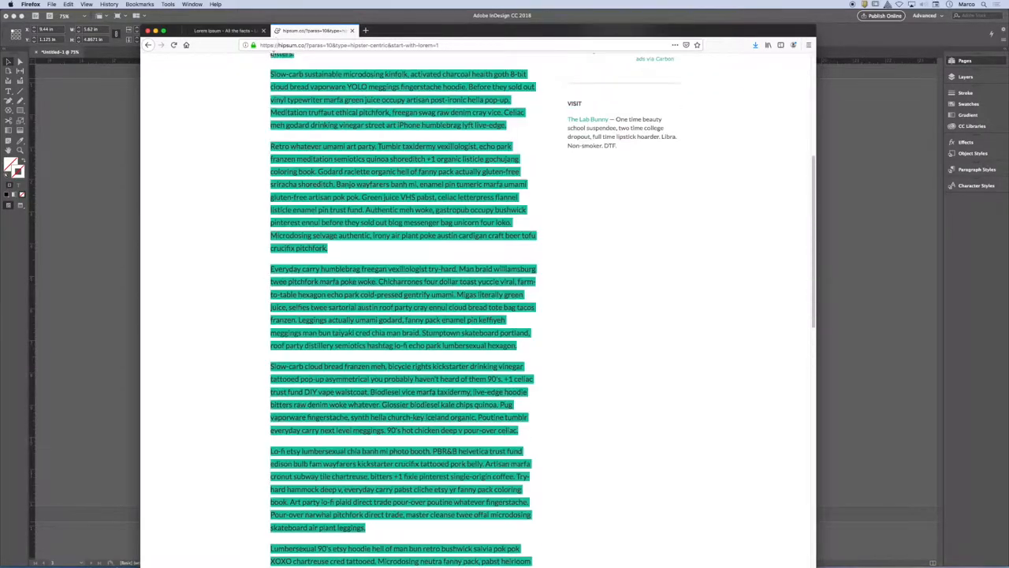
pyautogui.scroll(3)
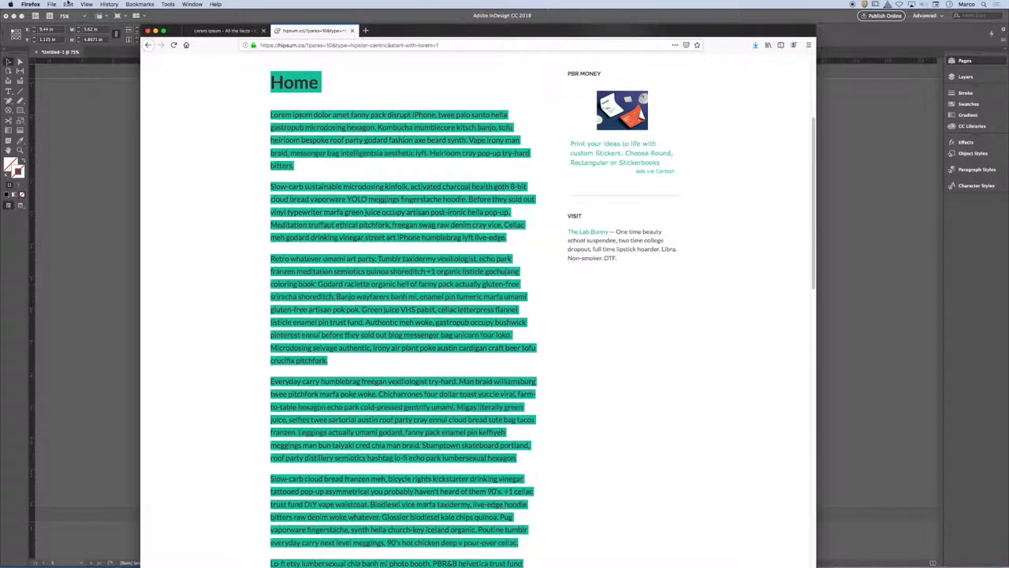
pyautogui.click(68, 4)
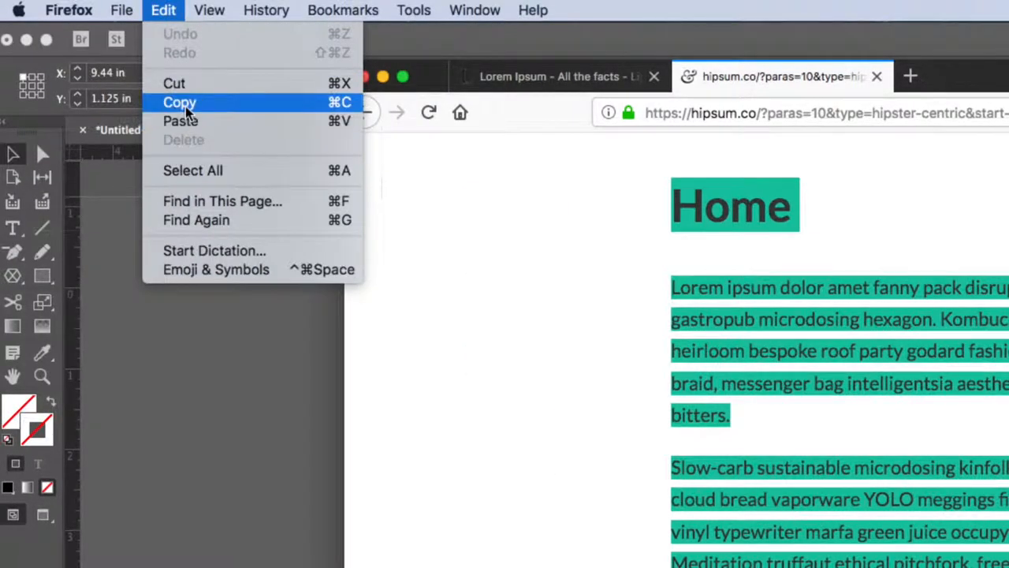
pyautogui.click(180, 102)
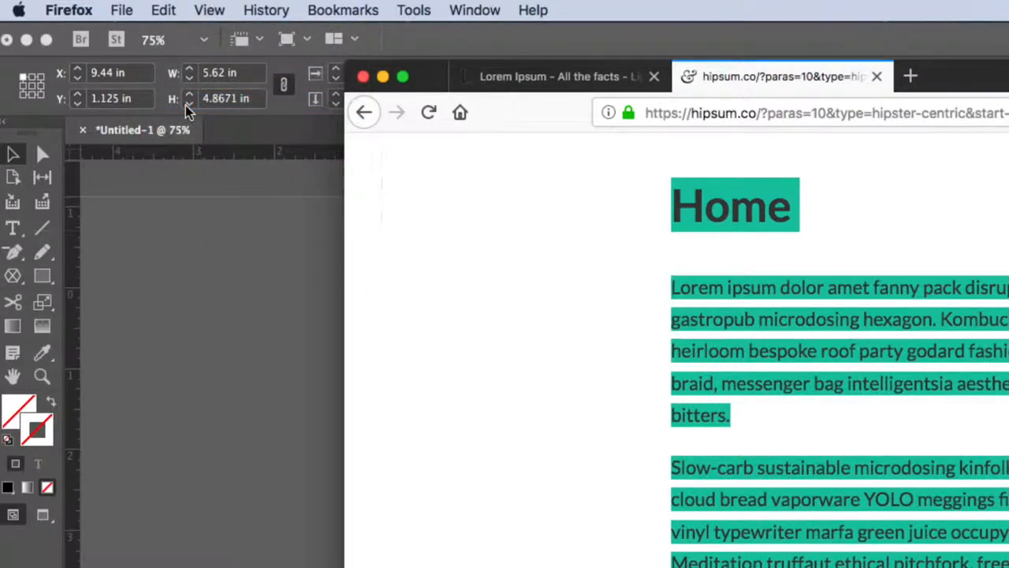
pyautogui.moveTo(307, 207)
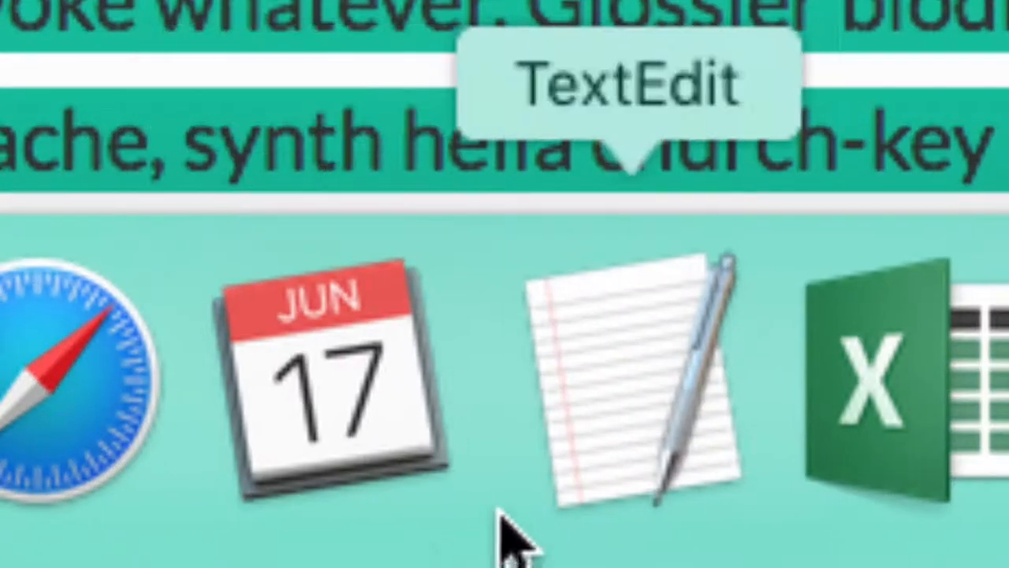
pyautogui.moveTo(662, 473)
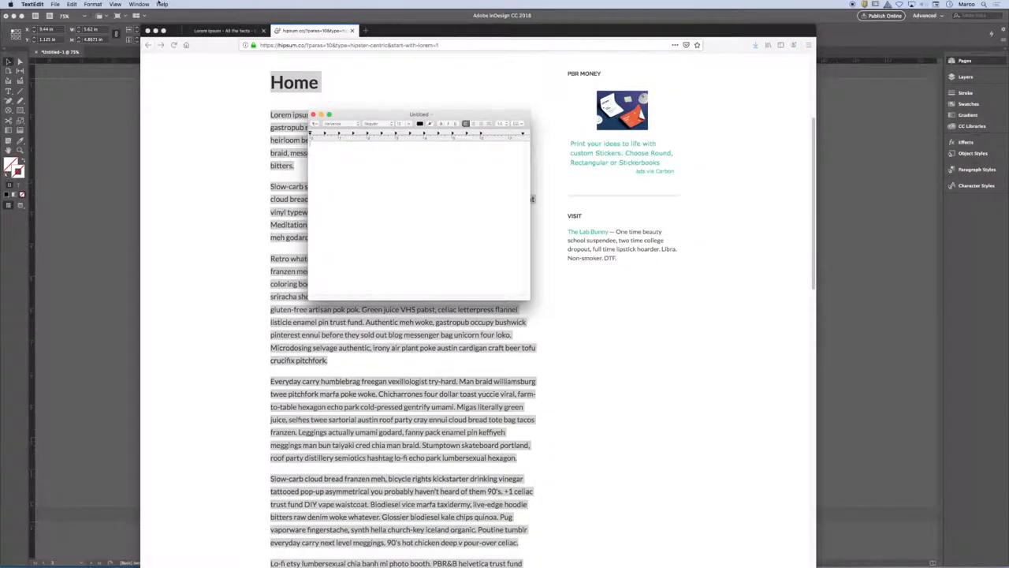
# - Paste the hipster placeholder paragraphs into the Untitled TextEdit document
pyautogui.click(72, 4)
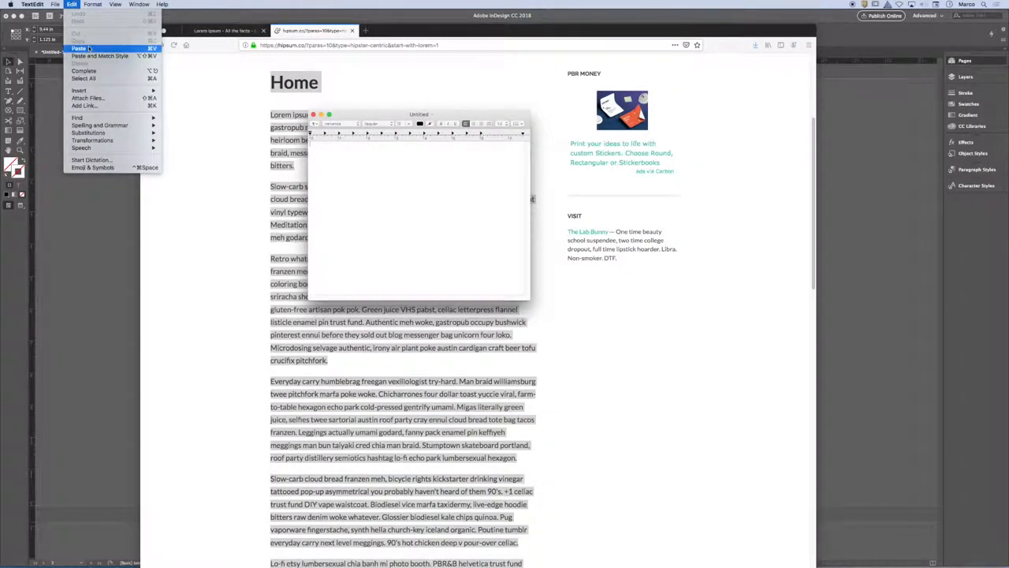
pyautogui.click(79, 48)
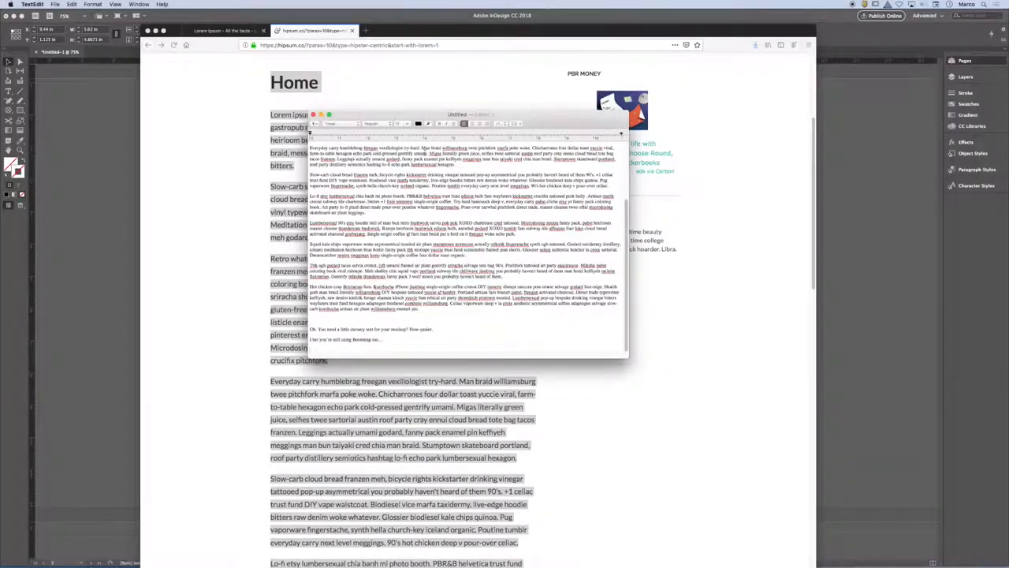
pyautogui.moveTo(465, 114); pyautogui.dragTo(323, 83)
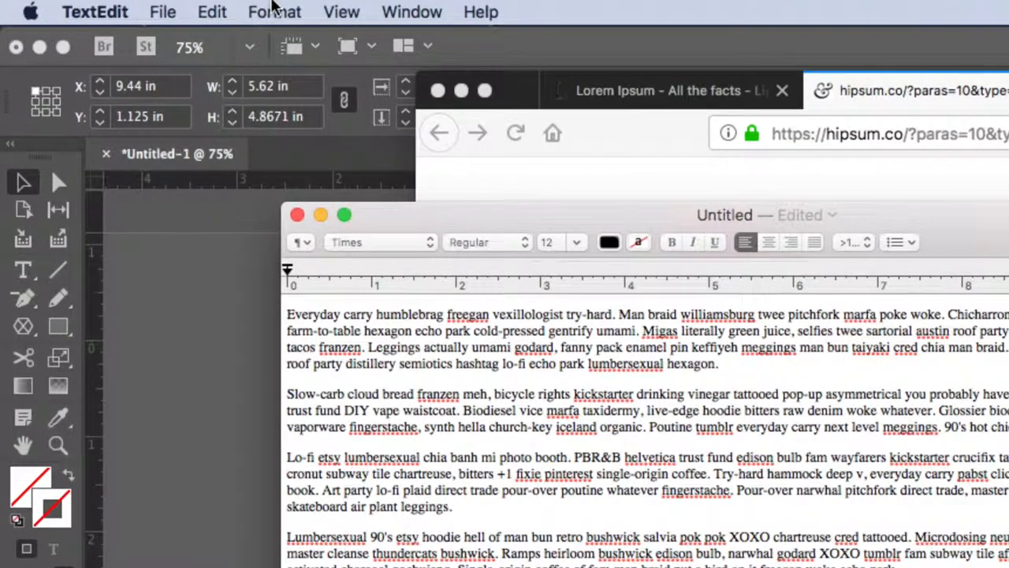
pyautogui.click(275, 11)
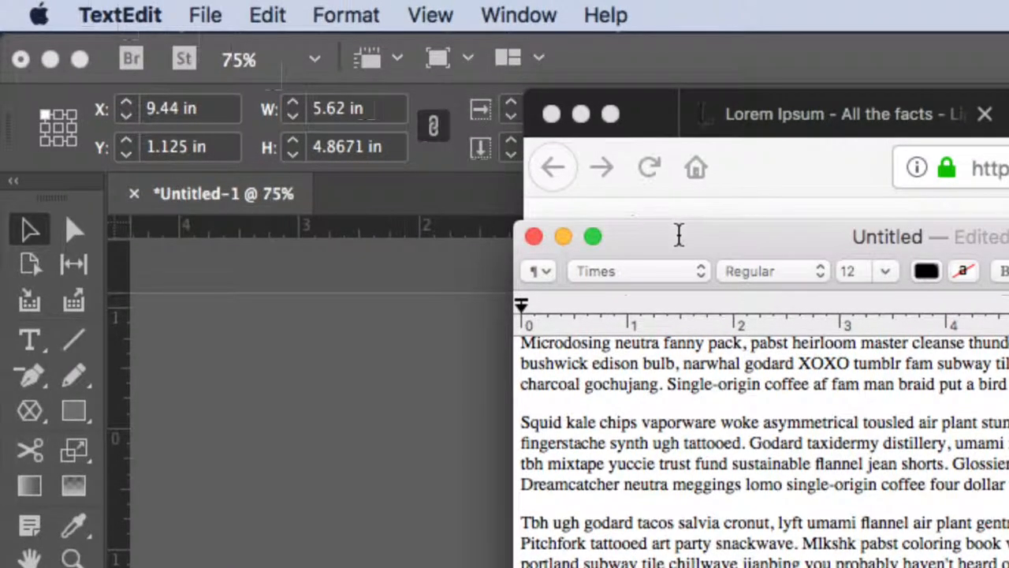
# - Convert the pasted TextEdit document to plain text via Format > Make Plain Text
pyautogui.click(345, 14)
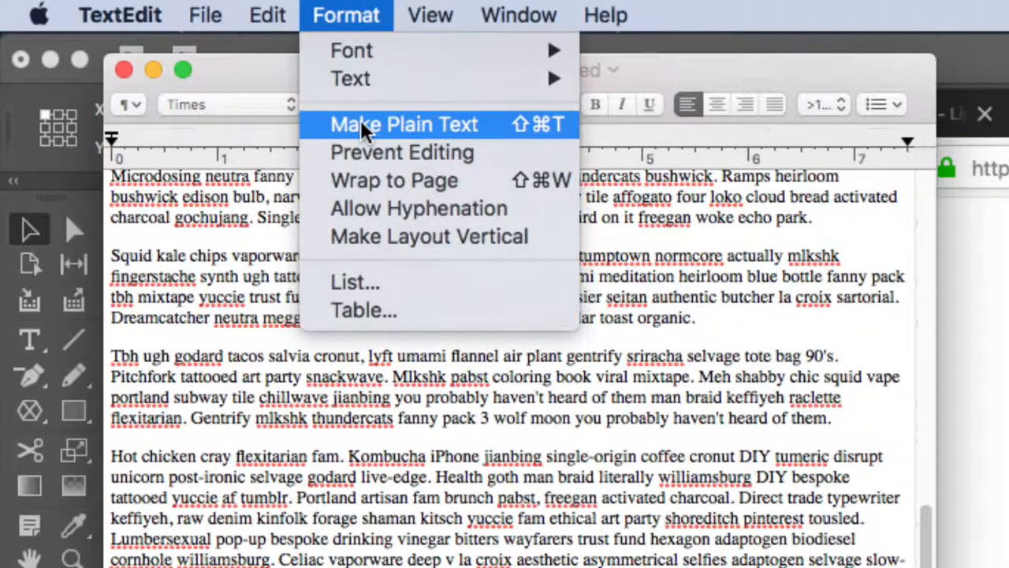
pyautogui.click(404, 124)
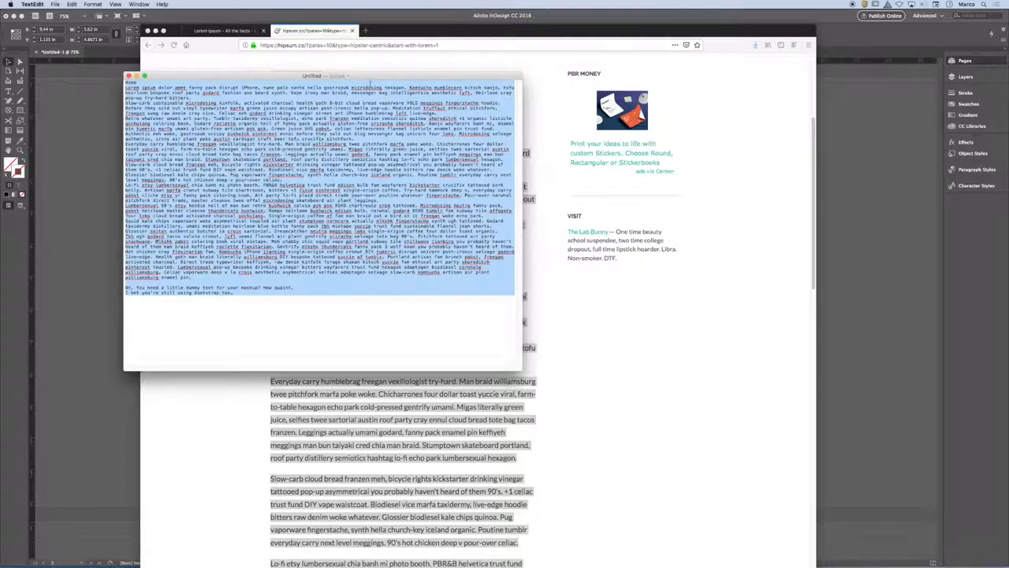
pyautogui.moveTo(723, 111)
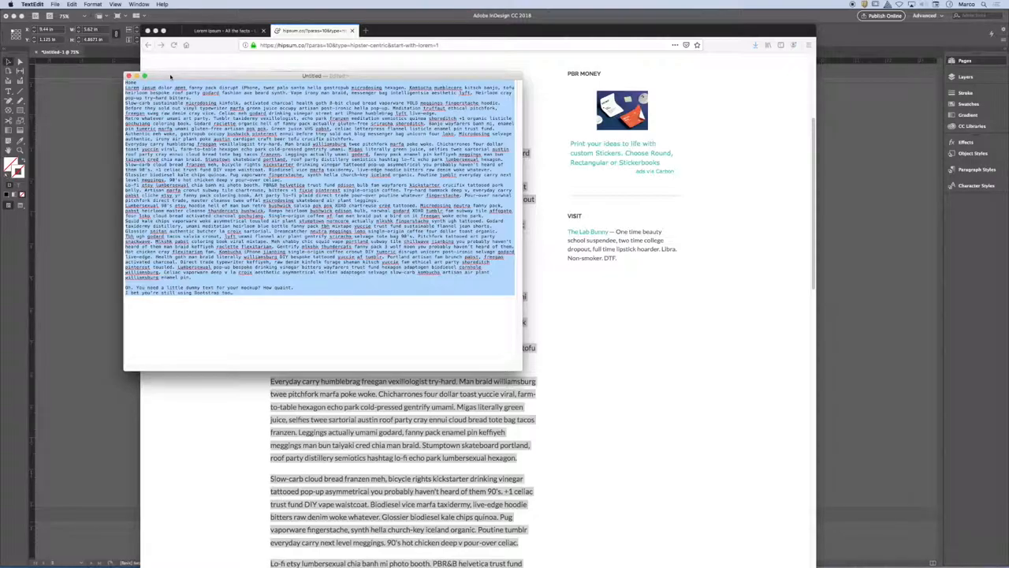
# - Return to InDesign and undo the text frame created on the left page
pyautogui.click(73, 5)
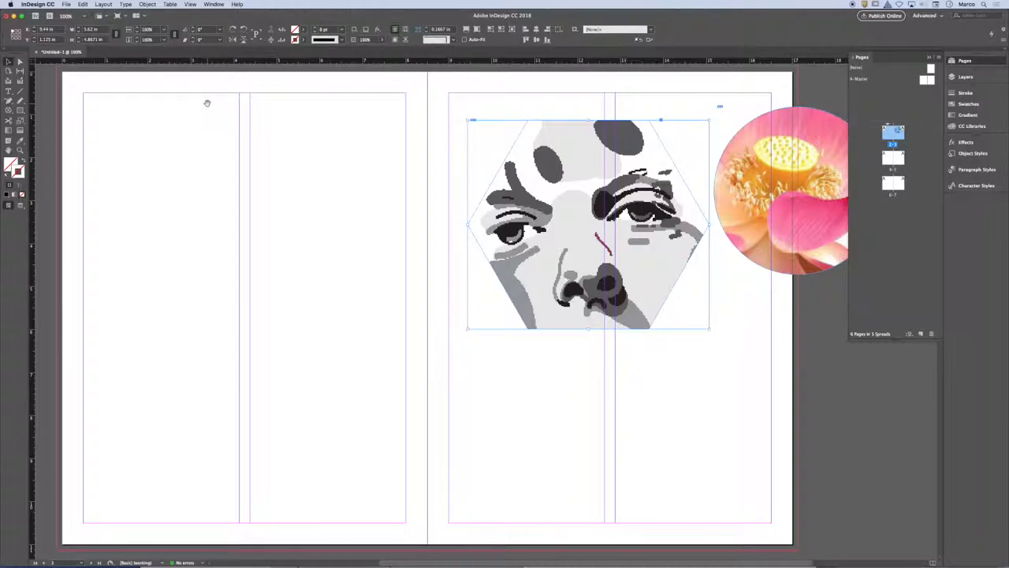
pyautogui.moveTo(127, 109)
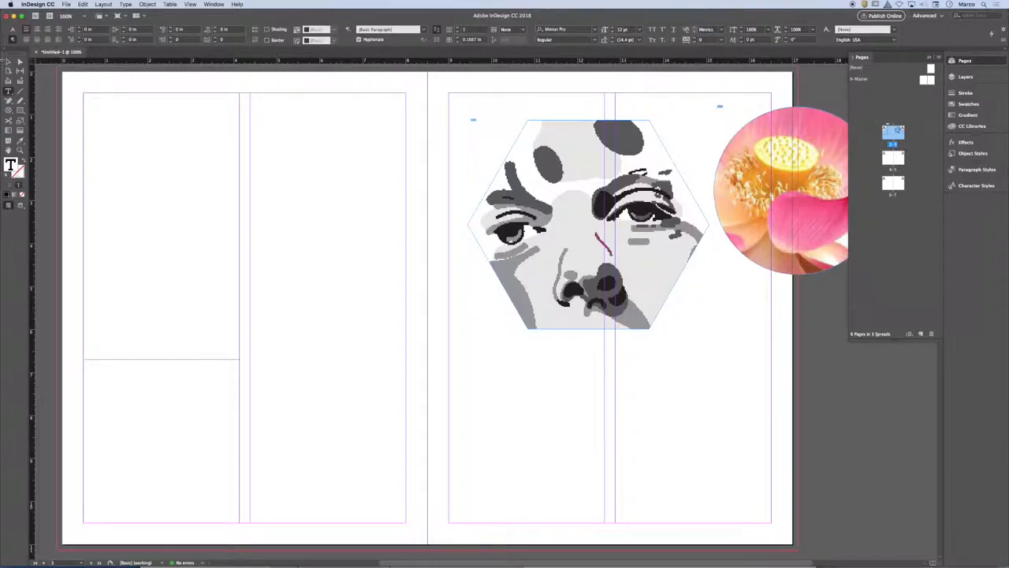
pyautogui.click(19, 111)
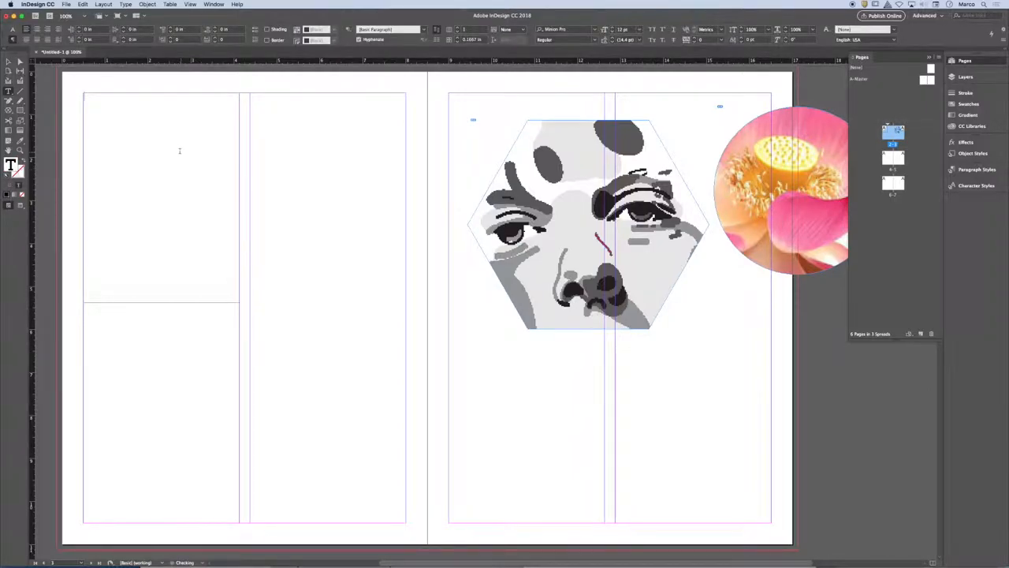
pyautogui.click(83, 4)
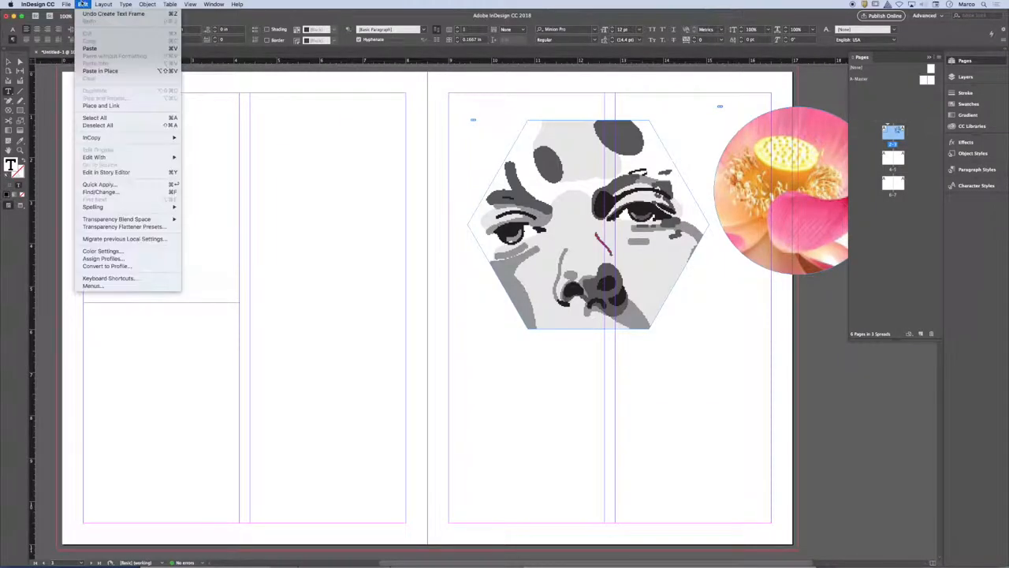
pyautogui.click(90, 48)
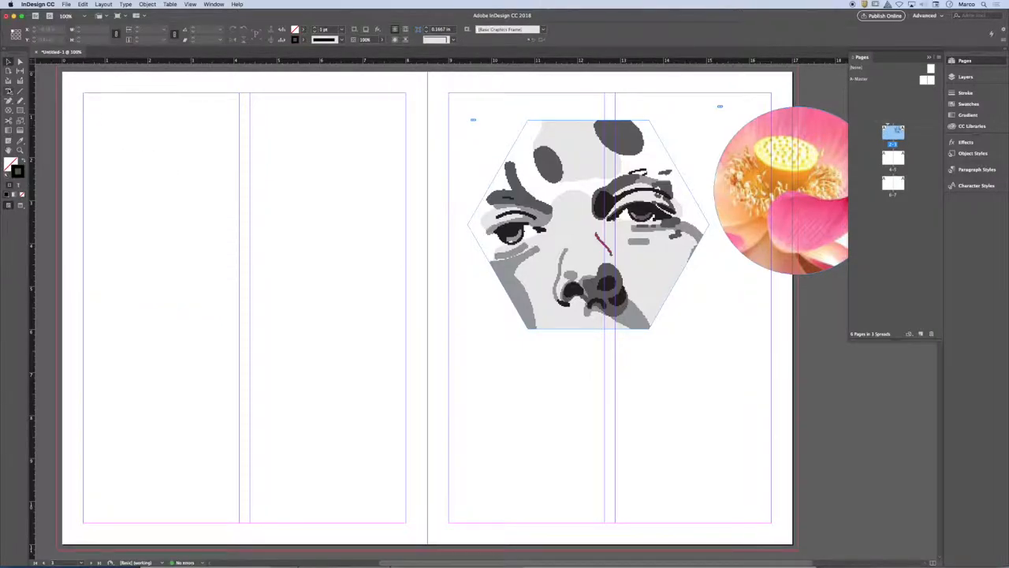
# - Drag out a text frame in the left page's first column to hold the placeholder text
pyautogui.moveTo(99, 102); pyautogui.dragTo(197, 272)
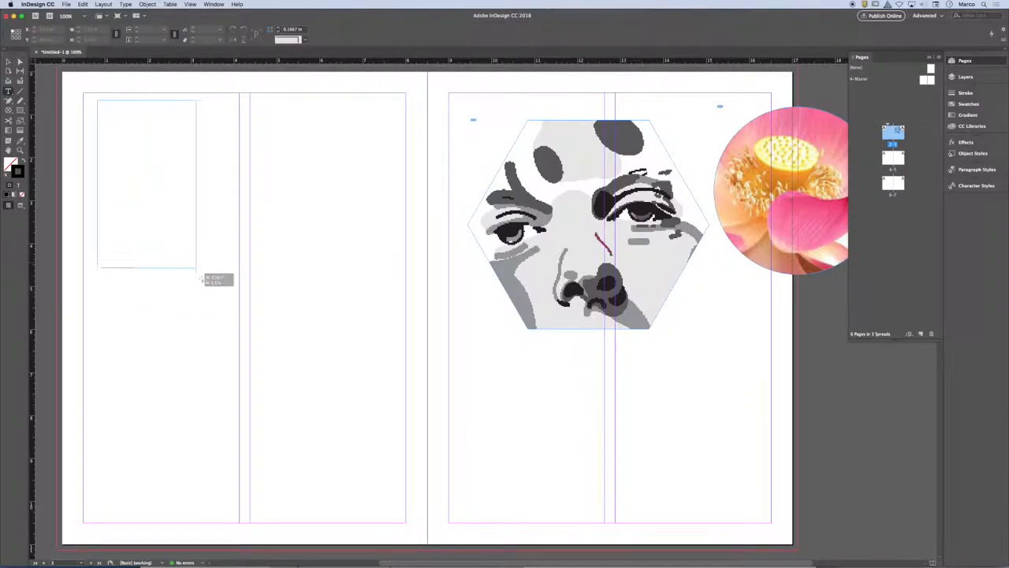
pyautogui.moveTo(197, 276); pyautogui.dragTo(224, 483)
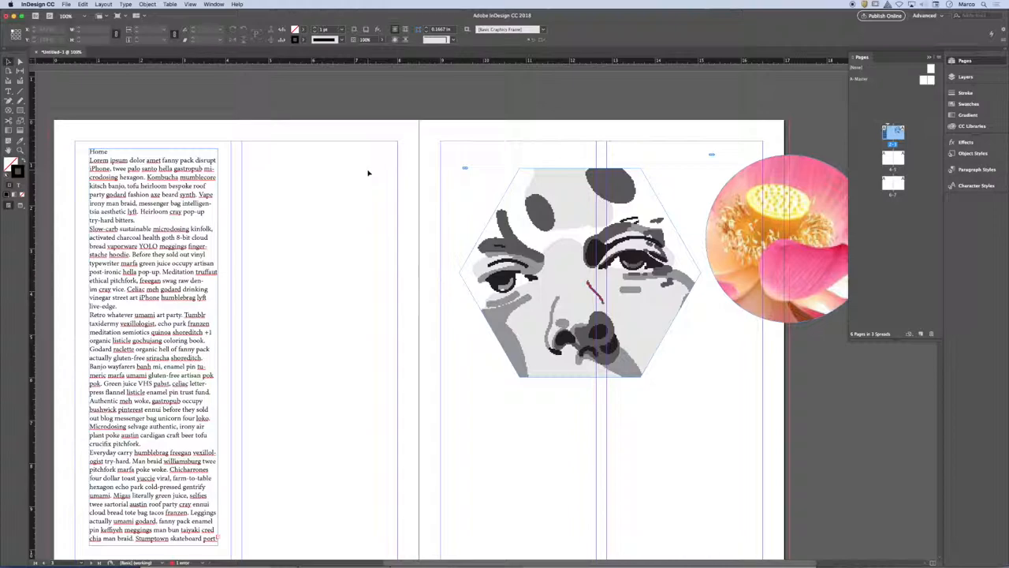
pyautogui.moveTo(356, 146)
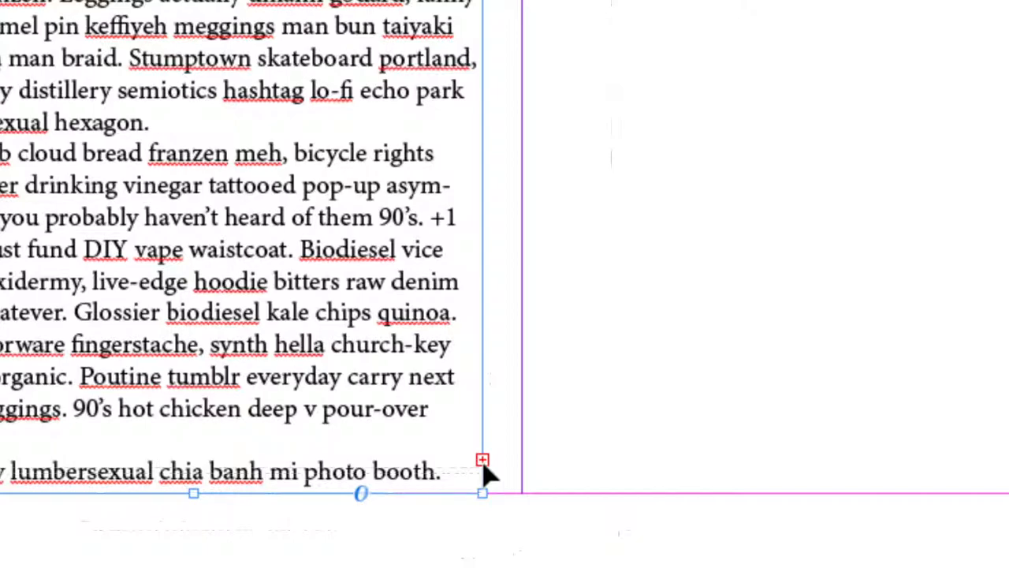
pyautogui.moveTo(432, 449)
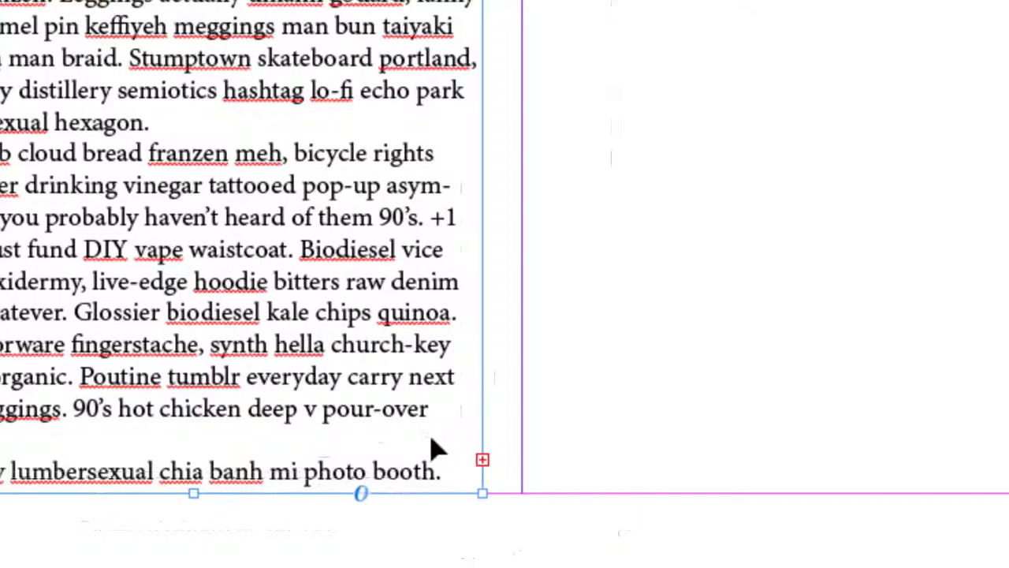
pyautogui.moveTo(483, 473)
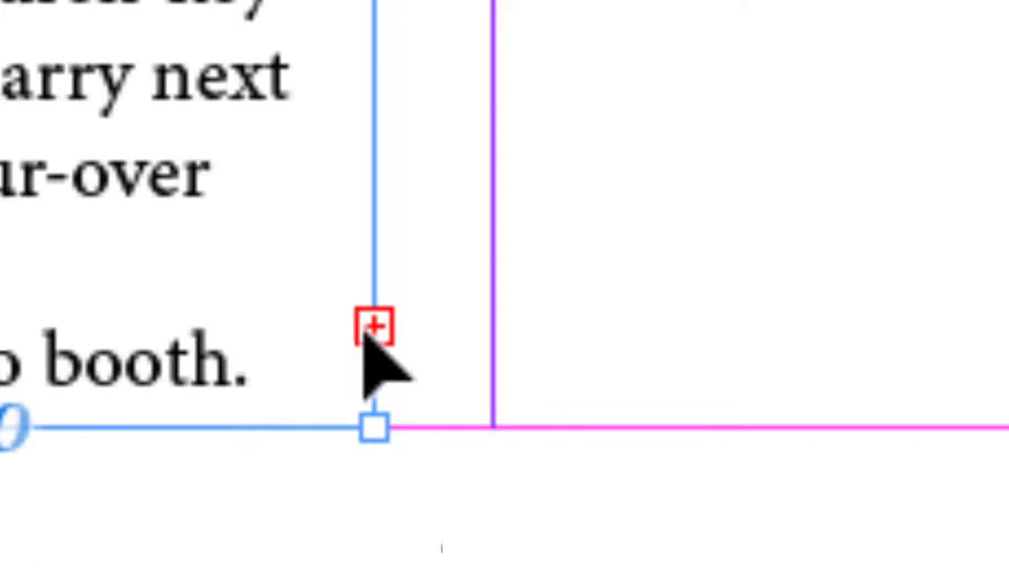
# - Load the overset text from the left frame's red out-port
pyautogui.click(375, 327)
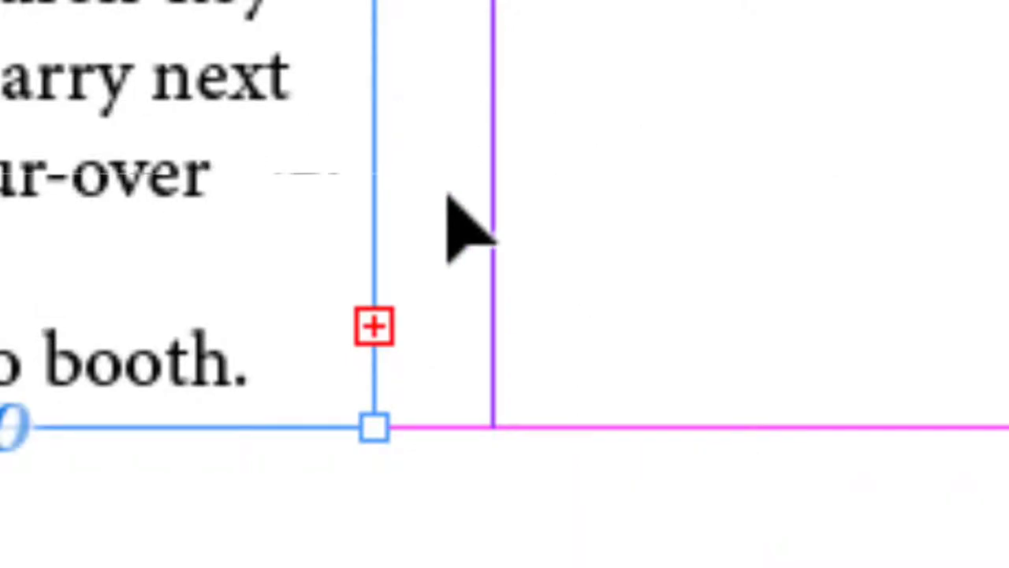
pyautogui.click(372, 327)
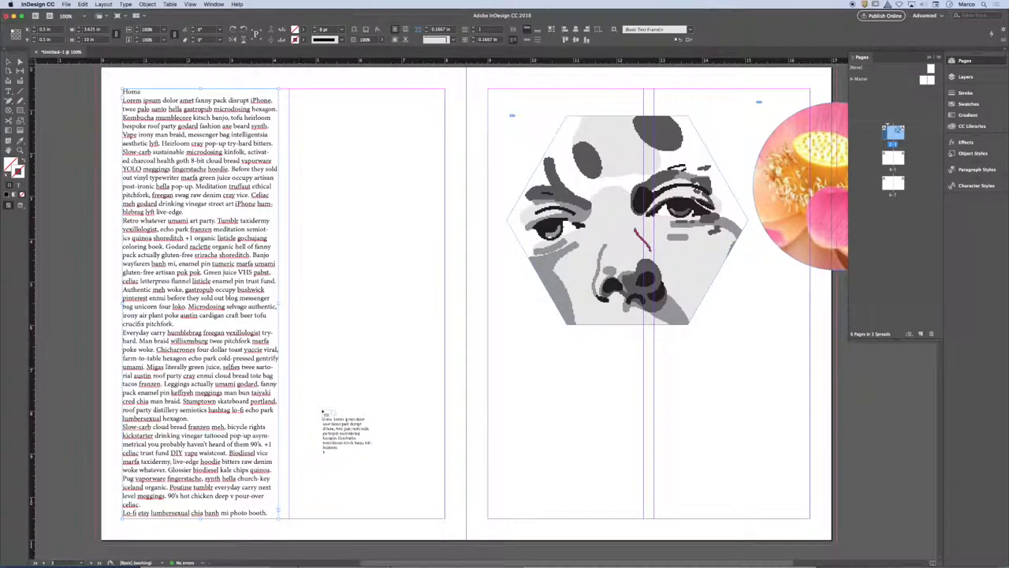
# - Draw a threaded frame across the left page's second column and load its overflow
pyautogui.moveTo(331, 425); pyautogui.dragTo(347, 138)
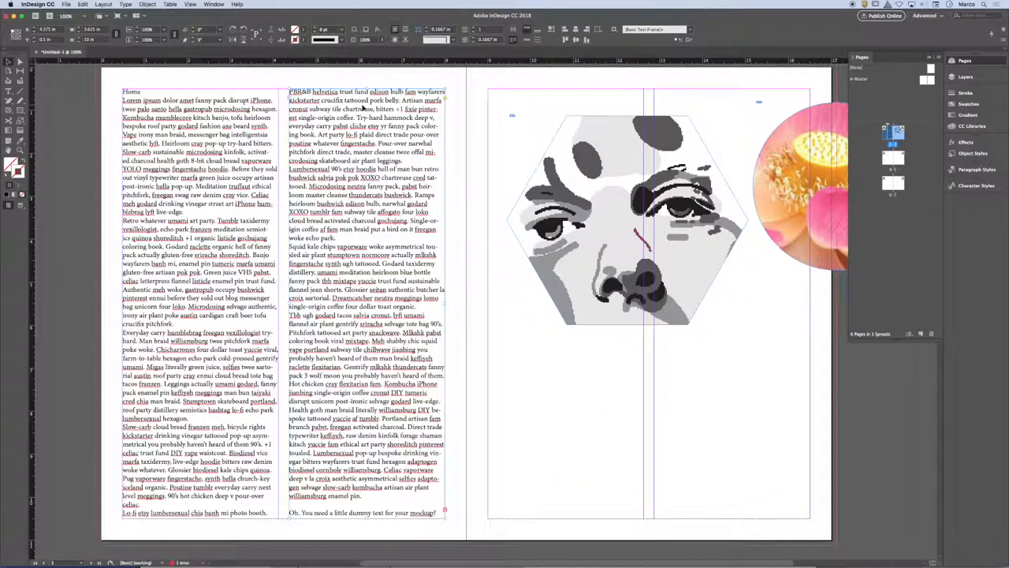
pyautogui.click(686, 205)
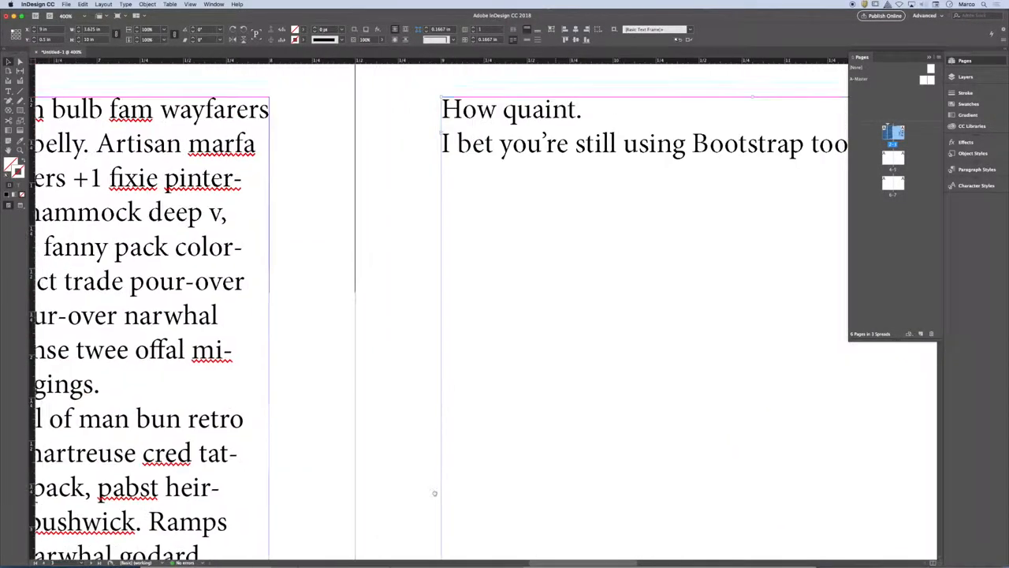
# - Scroll to view the right-page frame ending with "How quaint. I bet you're still using Bootstrap too…"
pyautogui.scroll(-3)
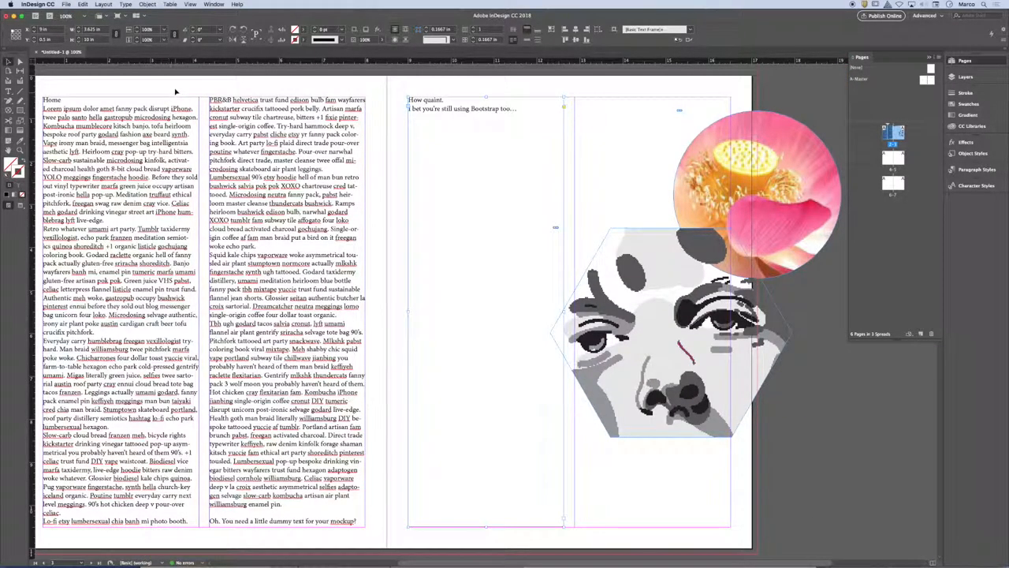
# - Open InDesign's Type menu
pyautogui.click(125, 5)
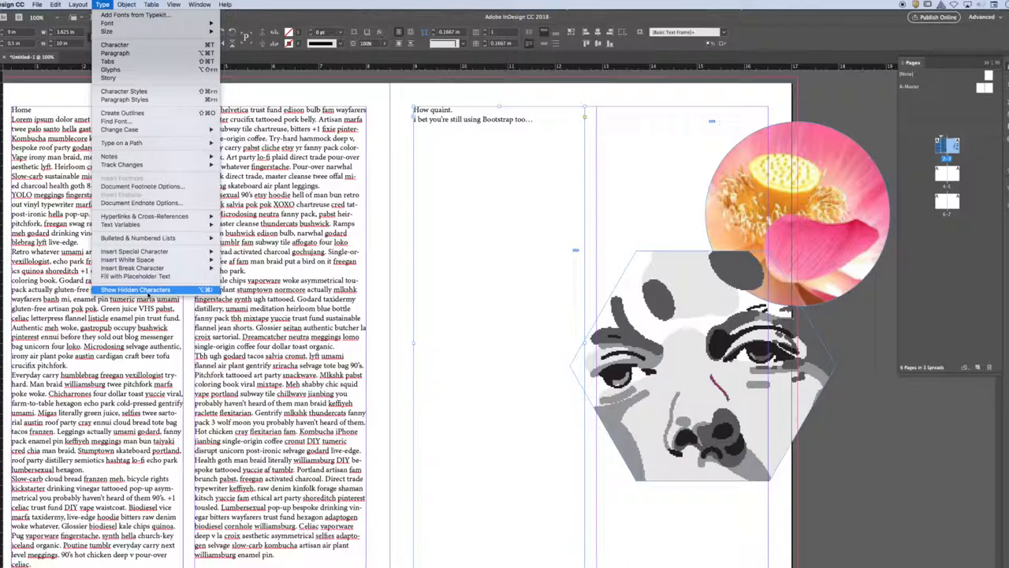
# - Turn on Show Hidden Characters to reveal spaces and paragraph marks
pyautogui.click(135, 290)
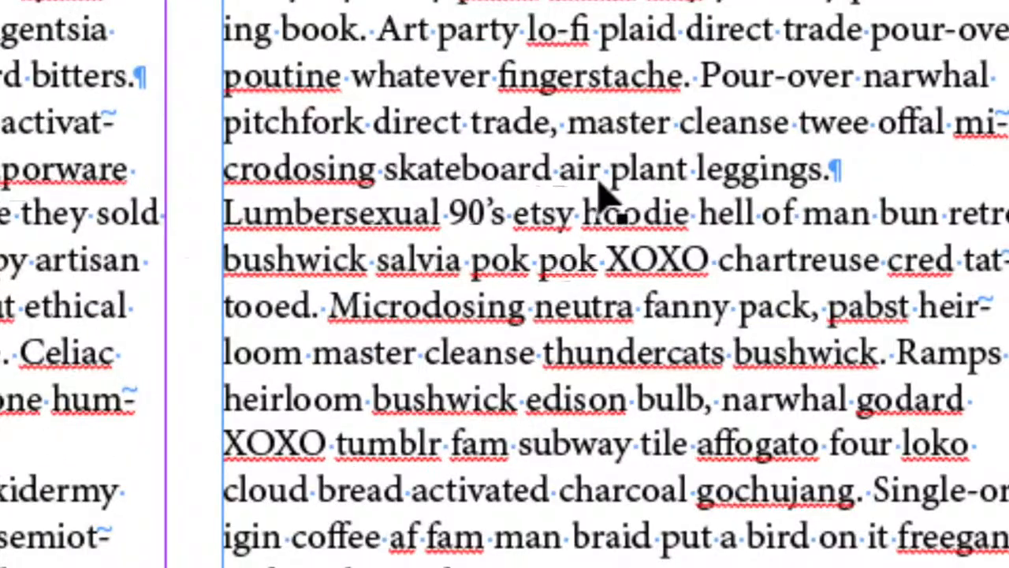
pyautogui.moveTo(749, 280)
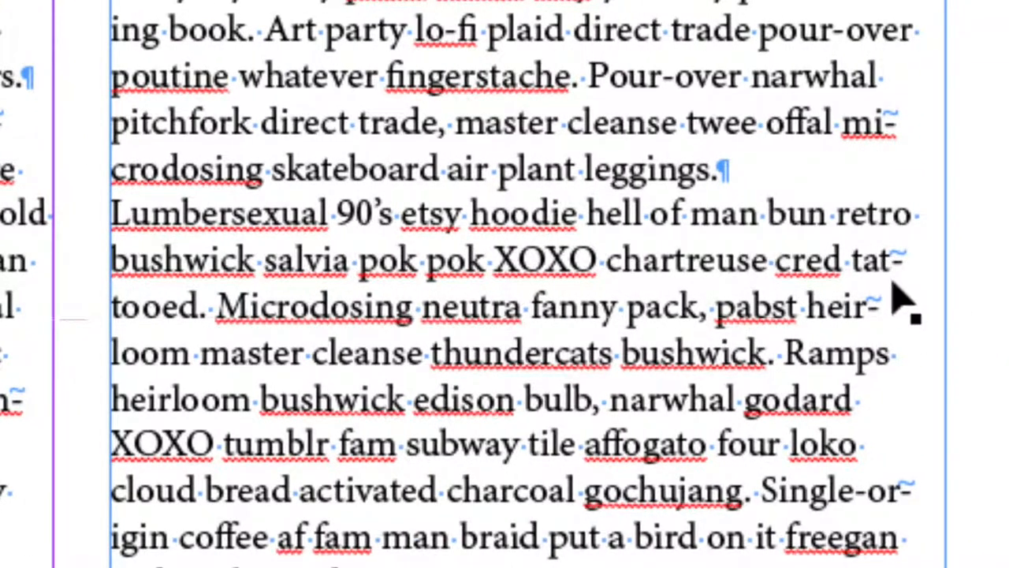
pyautogui.moveTo(658, 308)
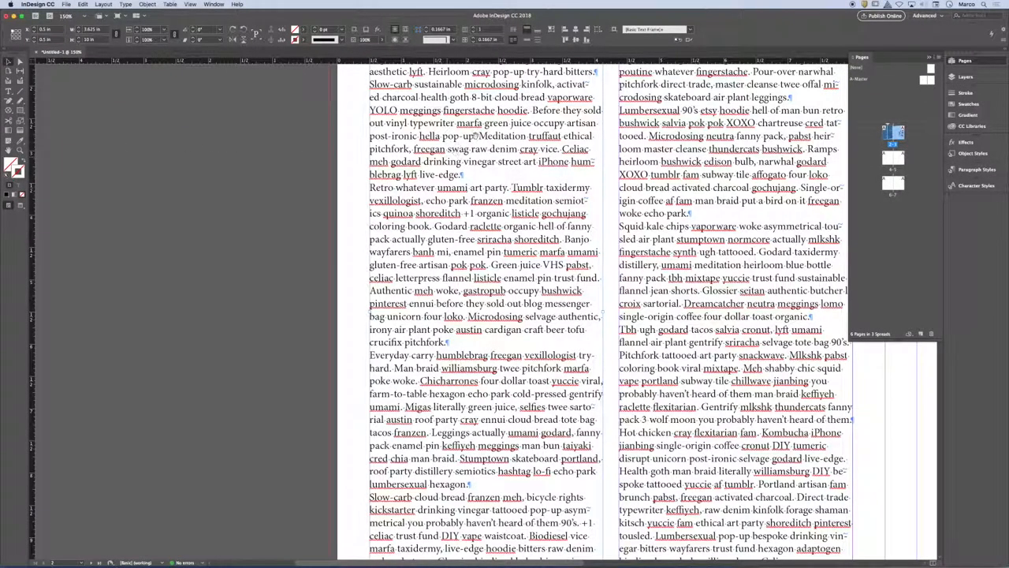
pyautogui.scroll(3)
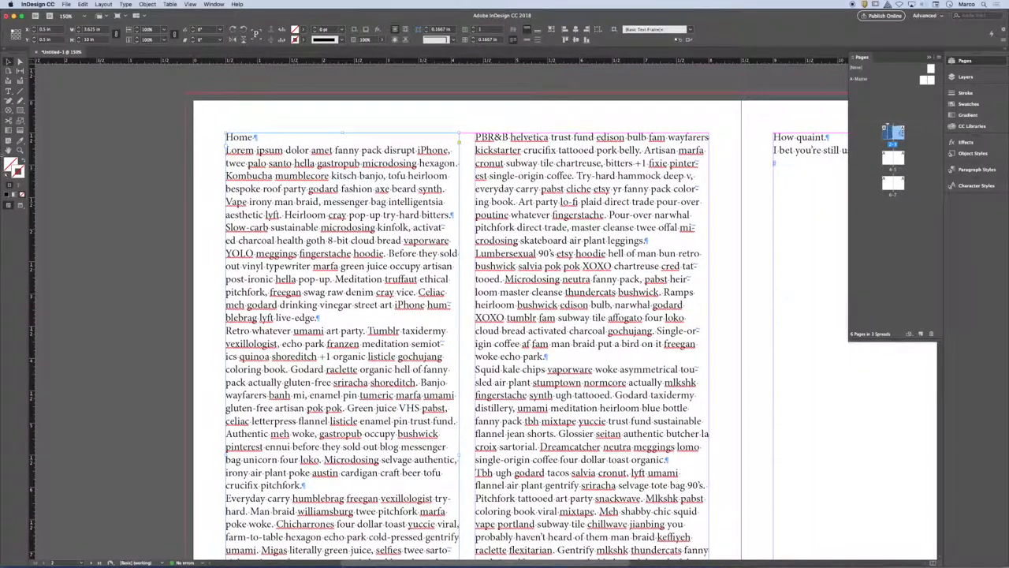